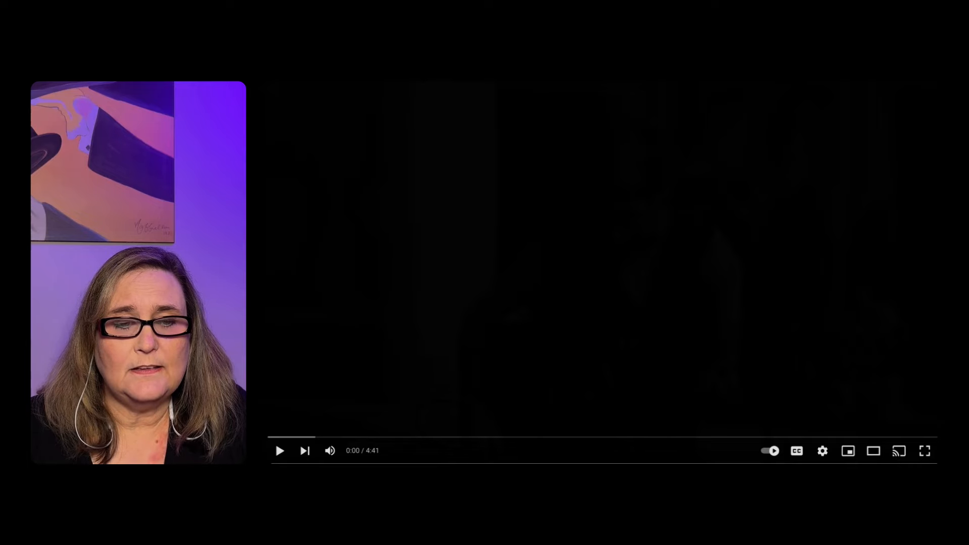
Play the busking video through to its end screen, then pause at 4:39 of 4:41
{"action": "left_click", "coordinate": [279, 451]}
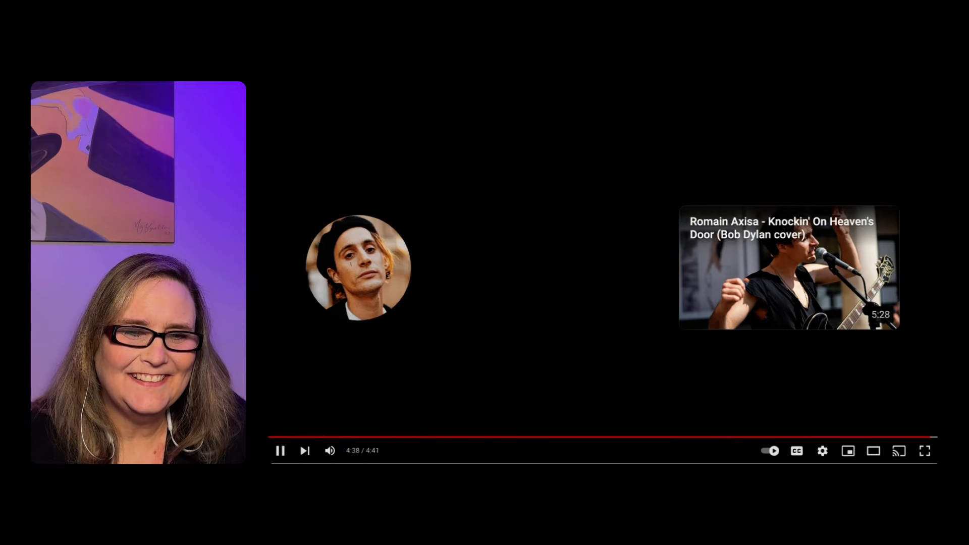
{"action": "left_click", "coordinate": [280, 450]}
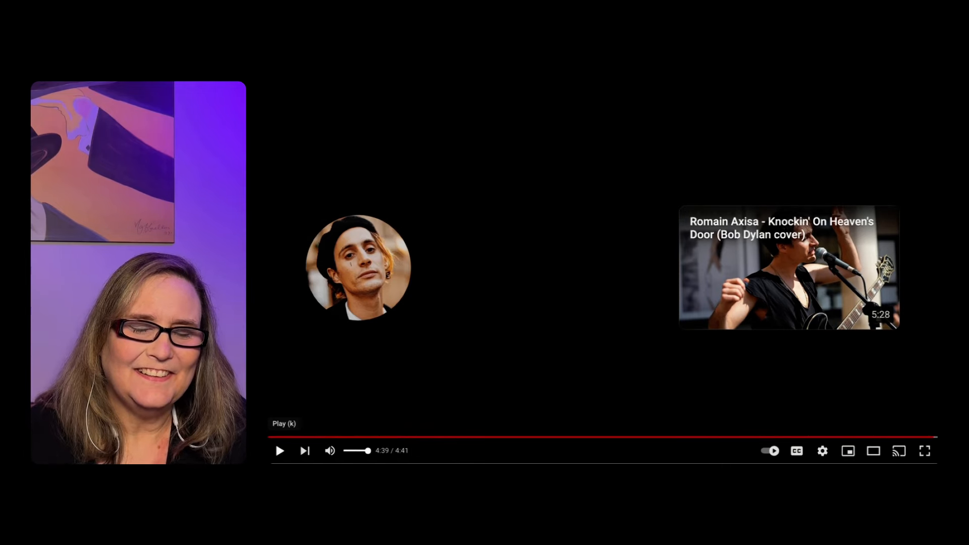